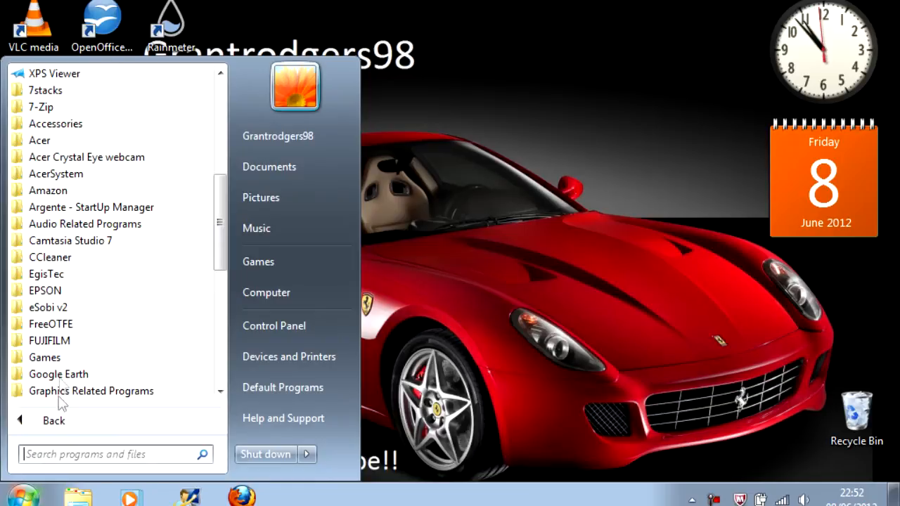
mouse_move(123, 156)
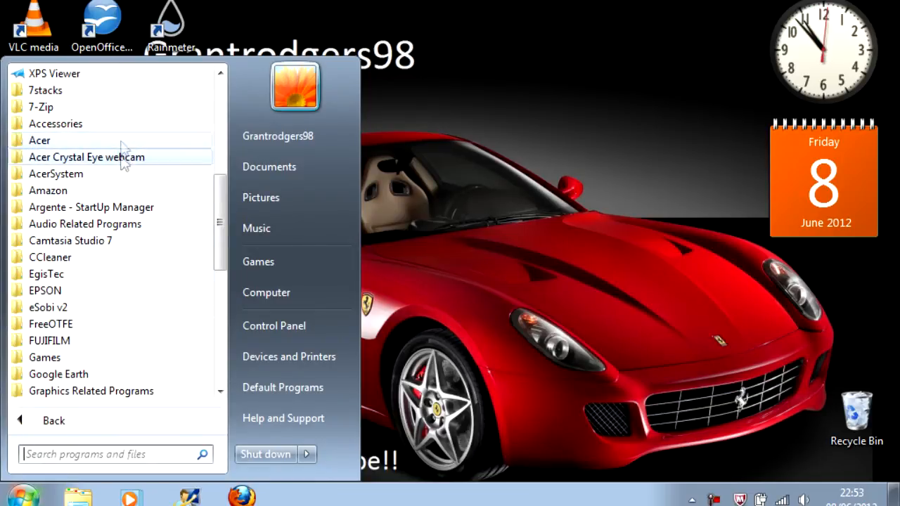
Expand Accessories in All Programs and search 'notepad' to launch Notepad
click(56, 123)
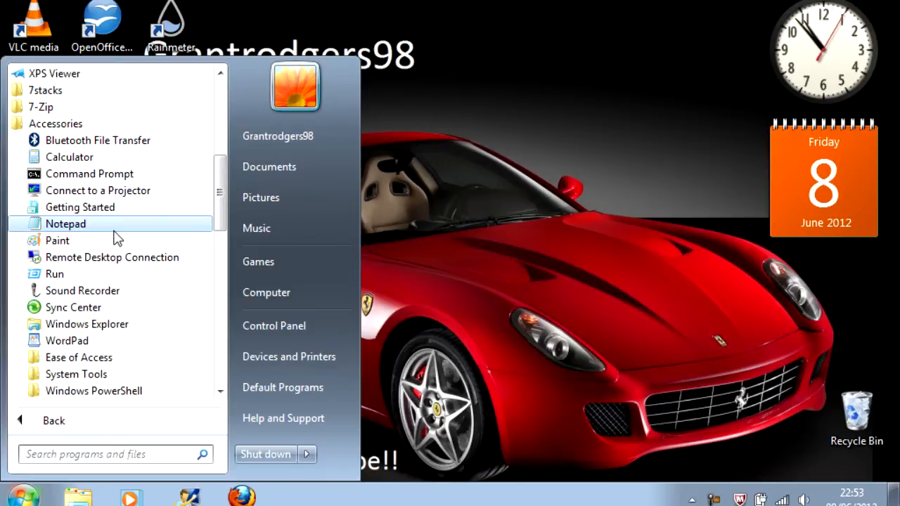
scroll(down, 3)
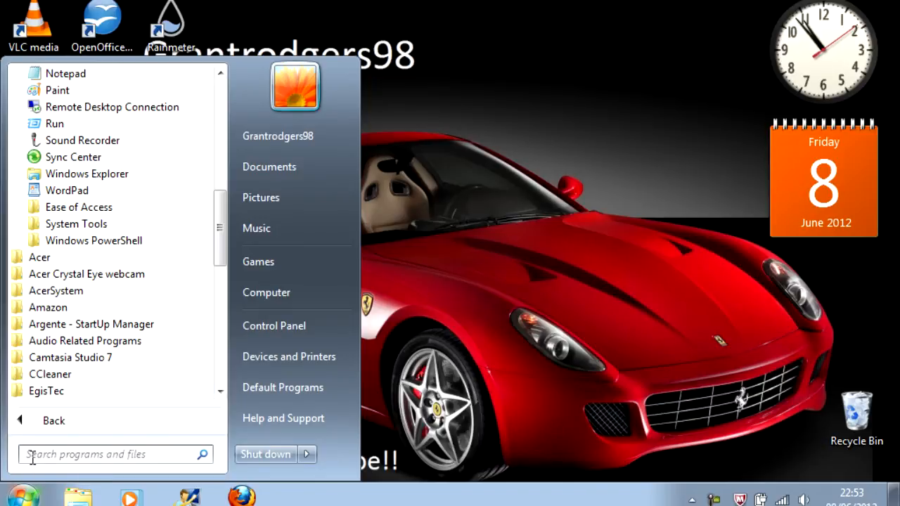
text(notep)
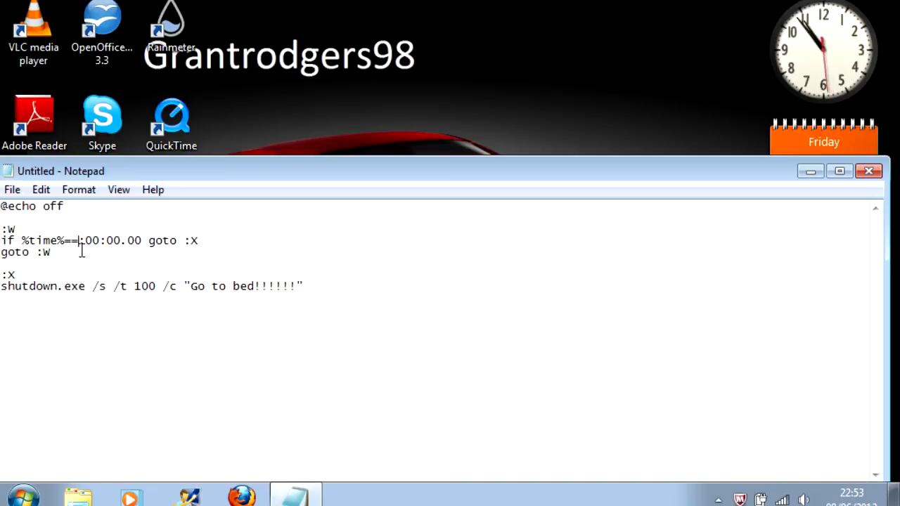
Write the shutdown loop script targeting 22:55:00.00 with the message "Go to bed!!!!!!"
text(22)
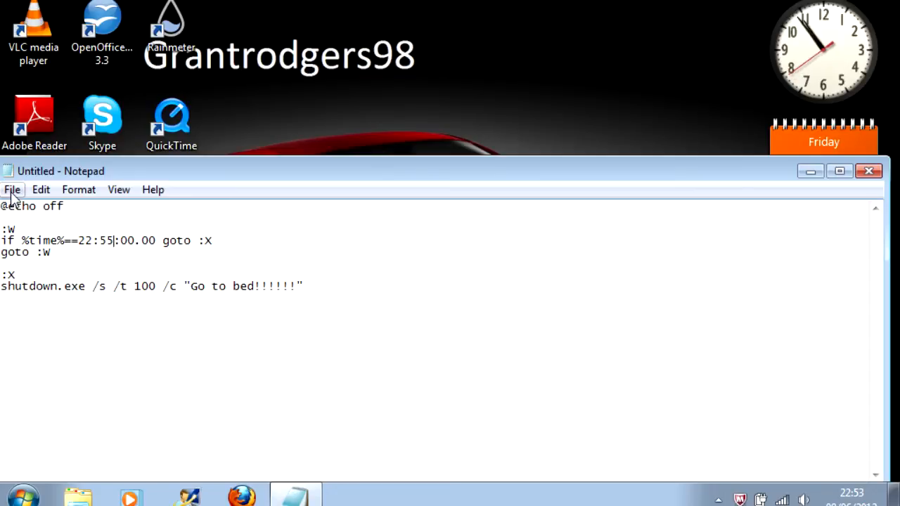
Save the script to the Desktop as 'shutdown timer.bat' with All Files type
click(11, 189)
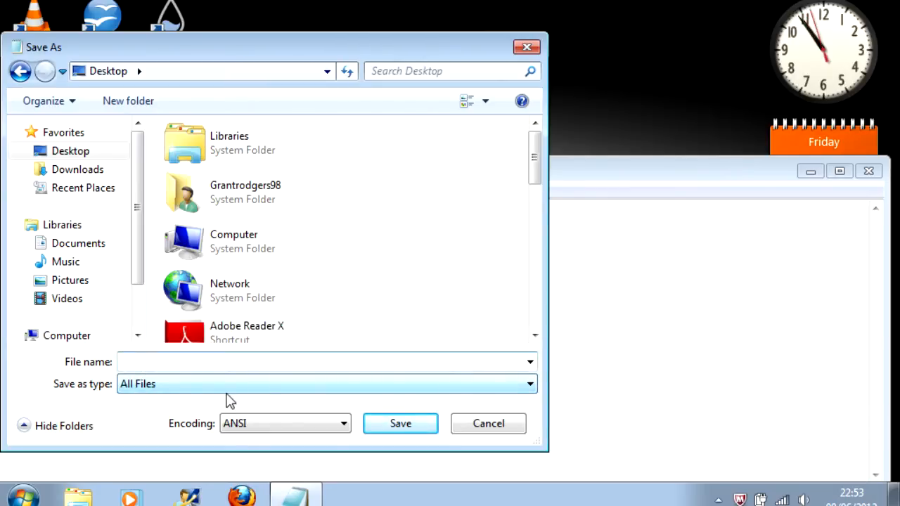
text(shu)
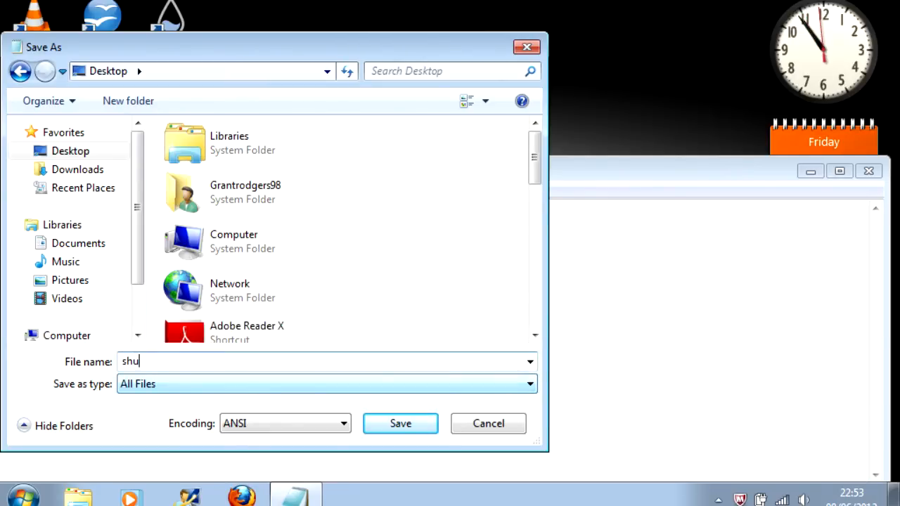
text(tdown timer.)
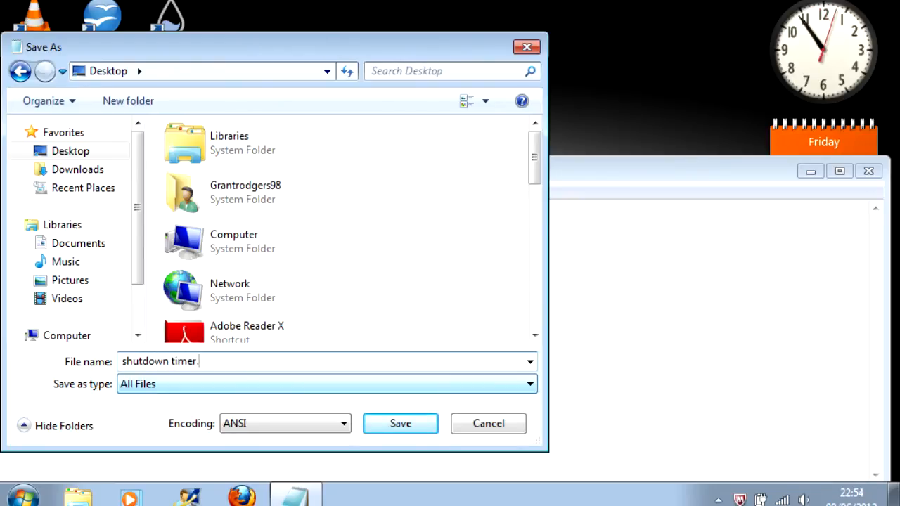
text(bat)
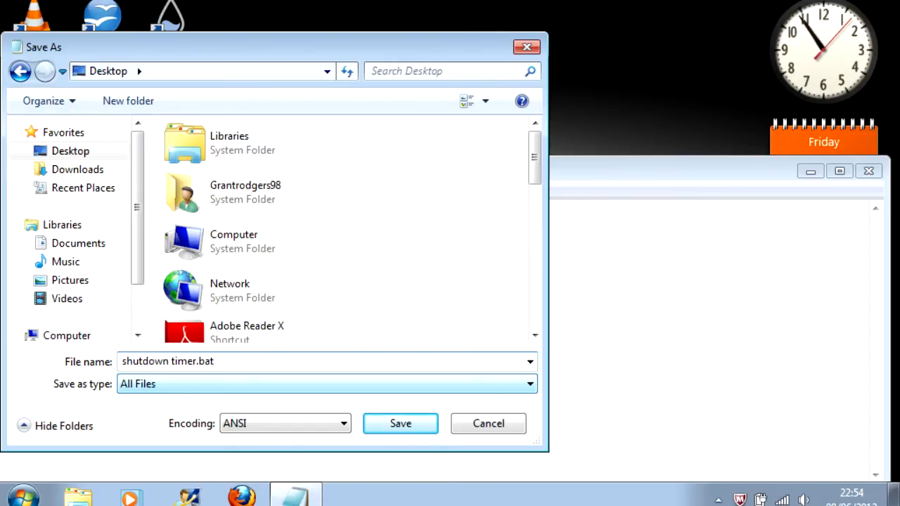
click(400, 424)
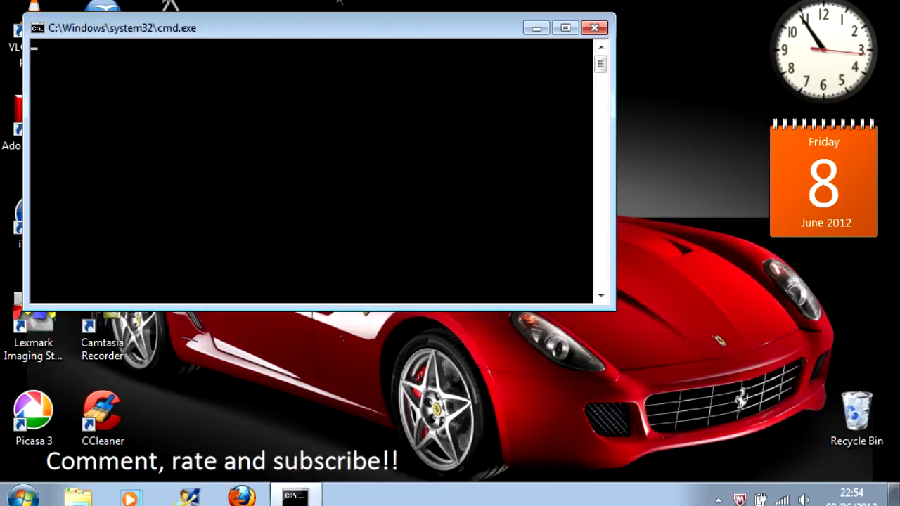
mouse_move(540, 62)
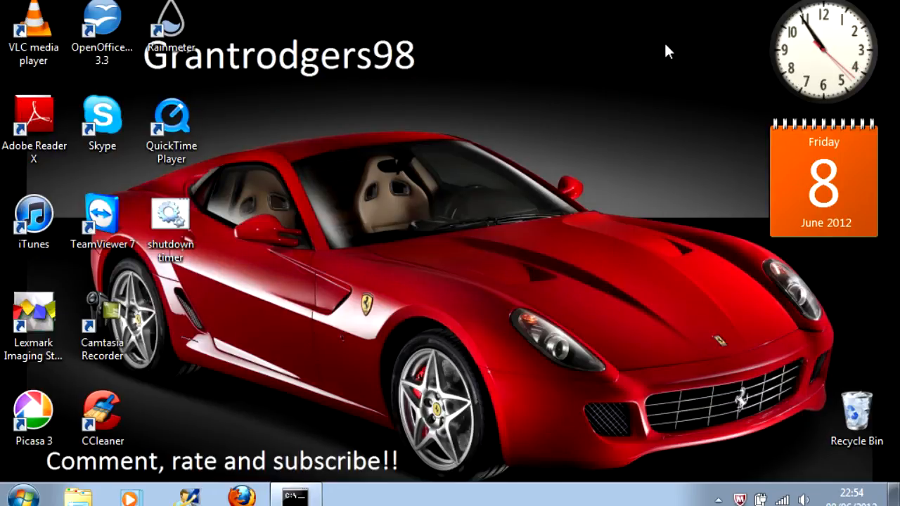
mouse_move(559, 69)
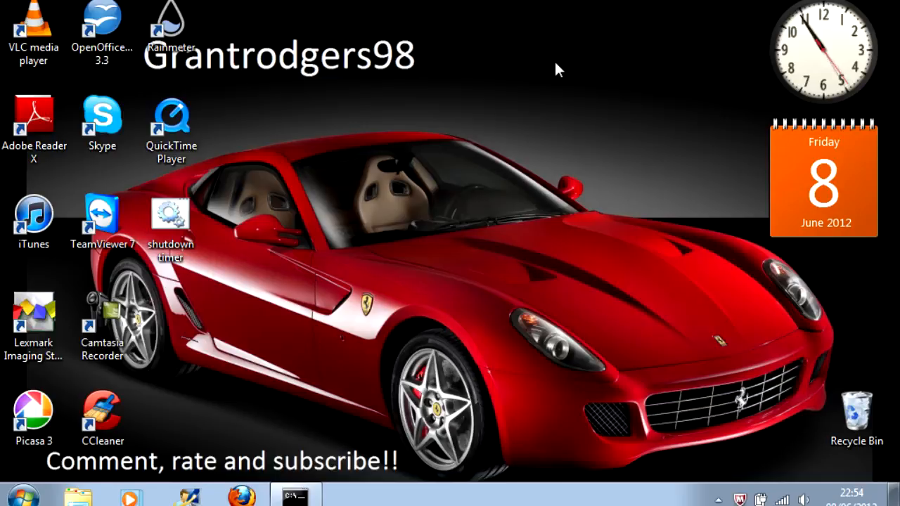